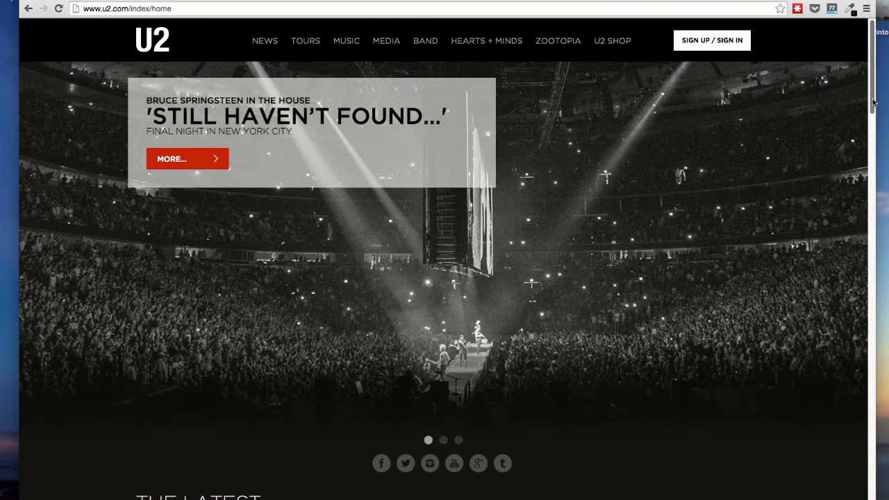
# Step: Review u2.com's homepage layout and begin editing the Boy Band Fansite template
pyautogui.scroll(-3)
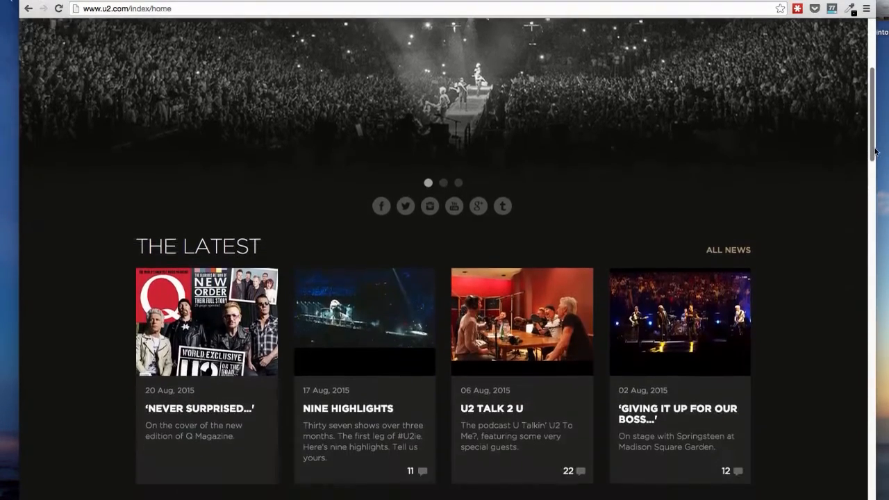
pyautogui.scroll(-3)
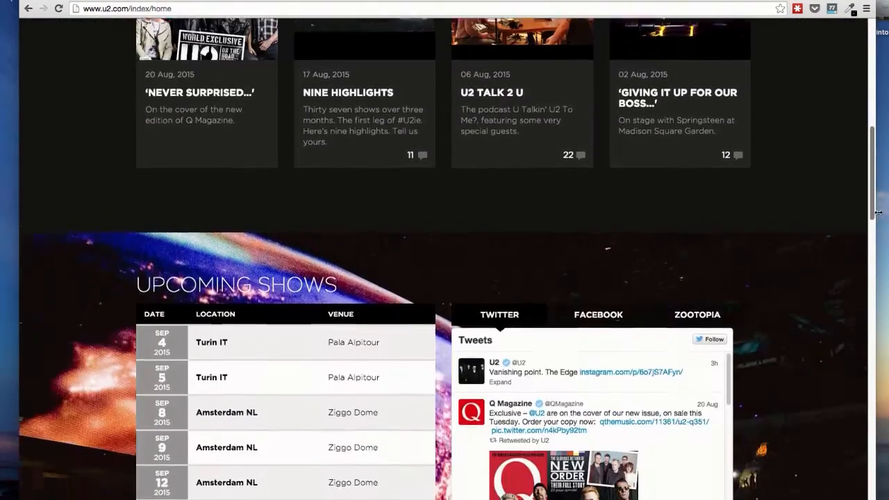
pyautogui.scroll(-3)
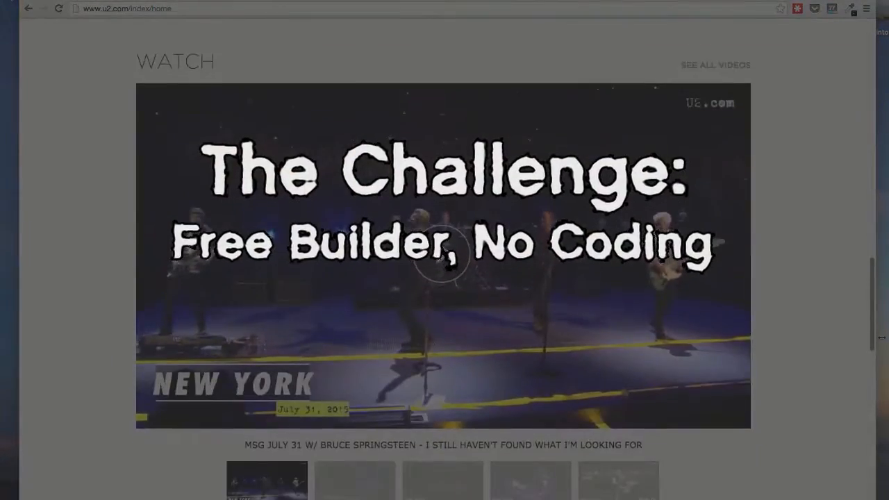
pyautogui.scroll(-3)
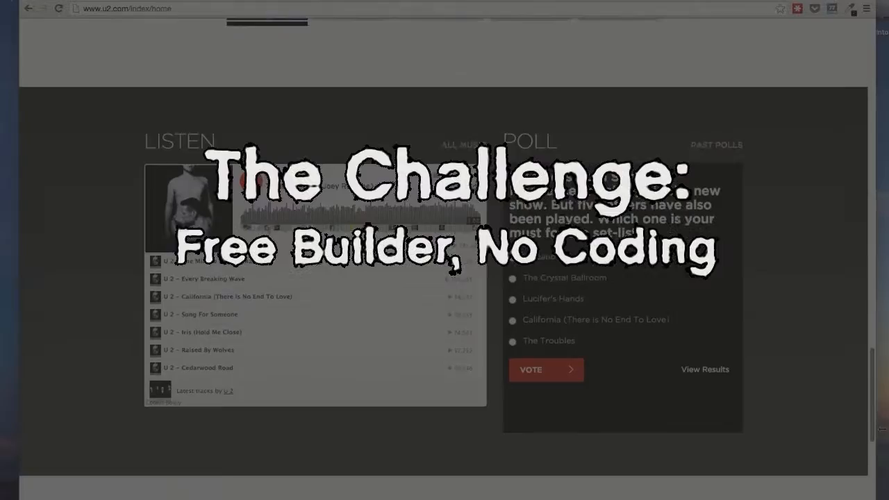
pyautogui.scroll(-3)
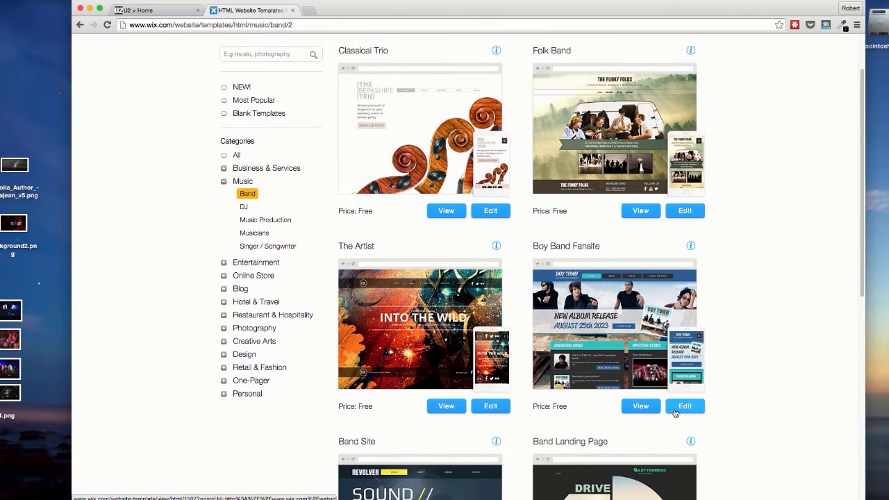
pyautogui.click(684, 406)
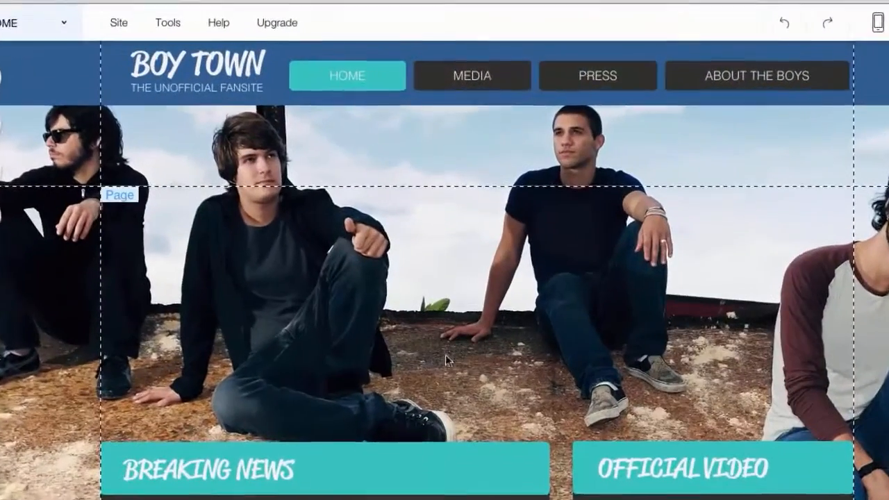
# Step: Change the BOY TOWN title to U3 and set the header strip's fill colour to black
pyautogui.click(196, 70)
pyautogui.write('U3')
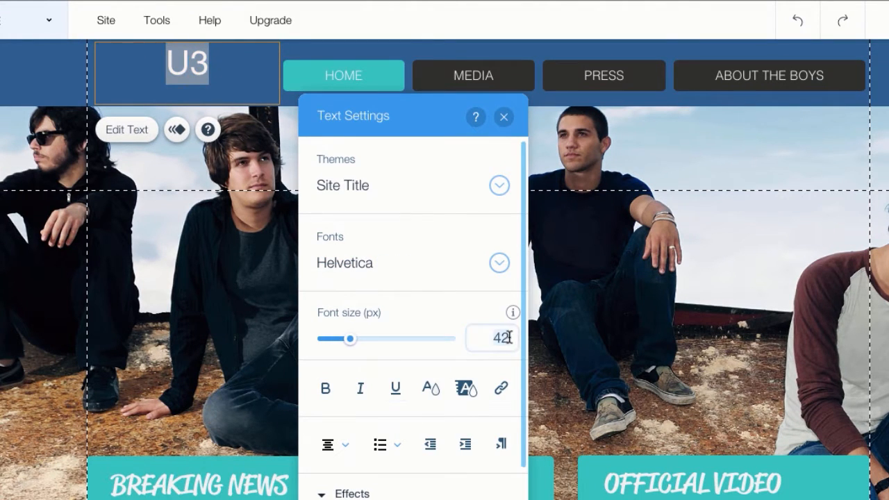
pyautogui.click(208, 130)
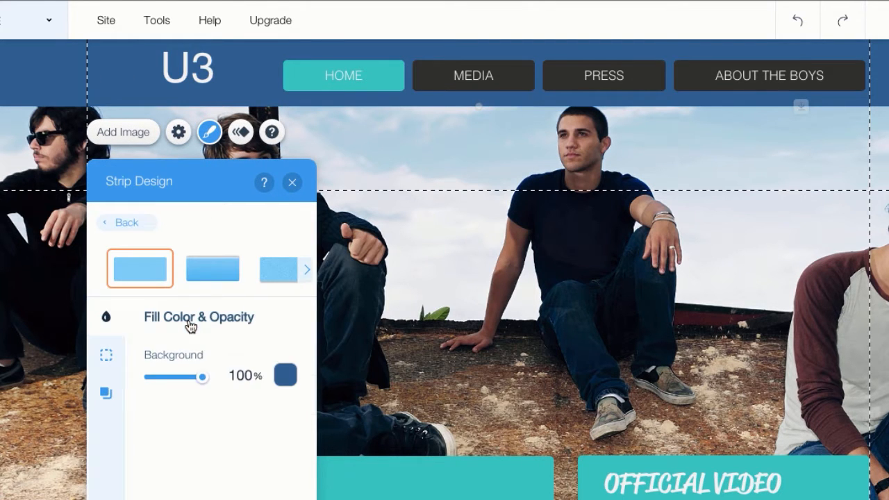
pyautogui.click(285, 375)
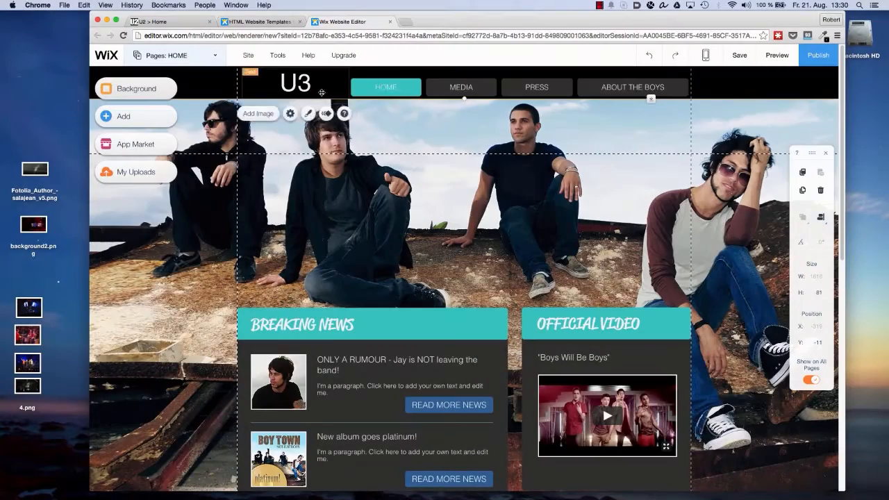
# Step: Set the page background image to the uploaded black-and-white concert crowd photo
pyautogui.click(135, 89)
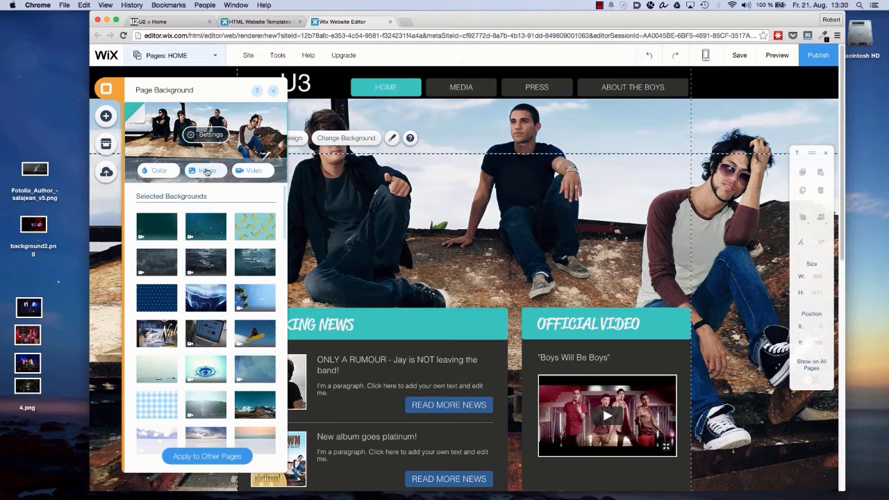
pyautogui.click(205, 169)
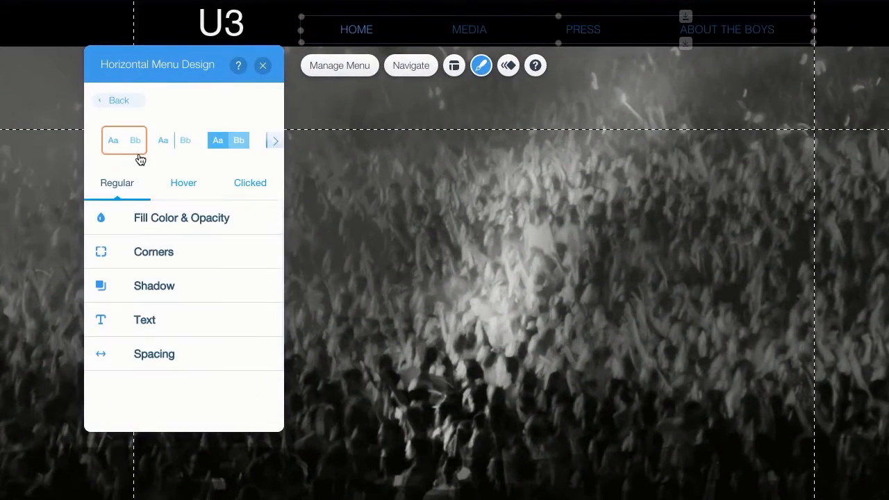
# Step: Give the horizontal navigation menu the plain text style
pyautogui.click(144, 319)
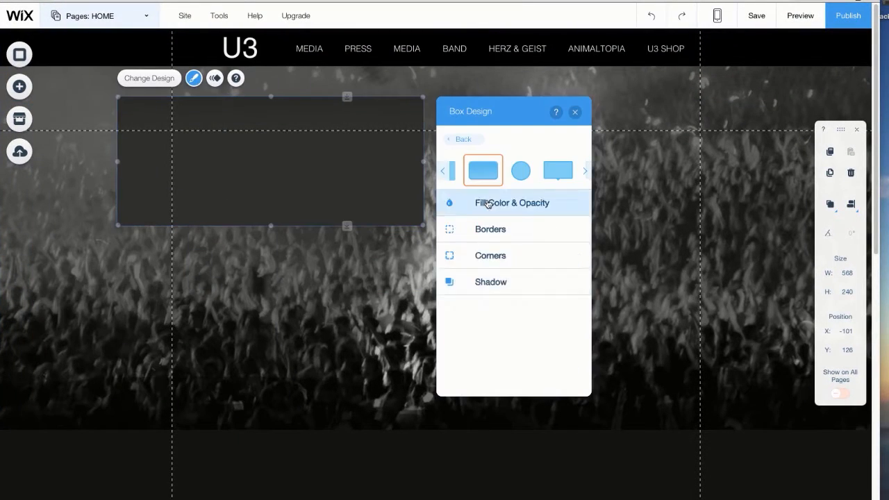
# Step: Set the box fill to 60% opacity with a new colour swatch for the announcement panel
pyautogui.click(511, 203)
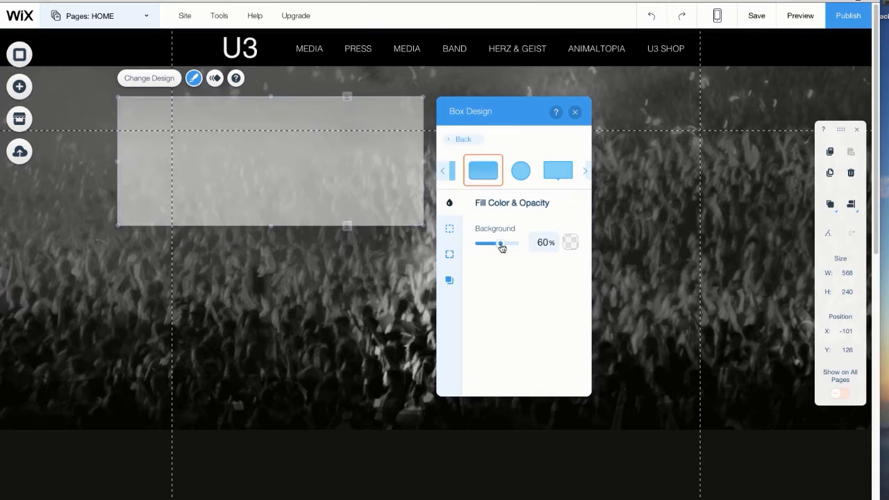
pyautogui.click(570, 242)
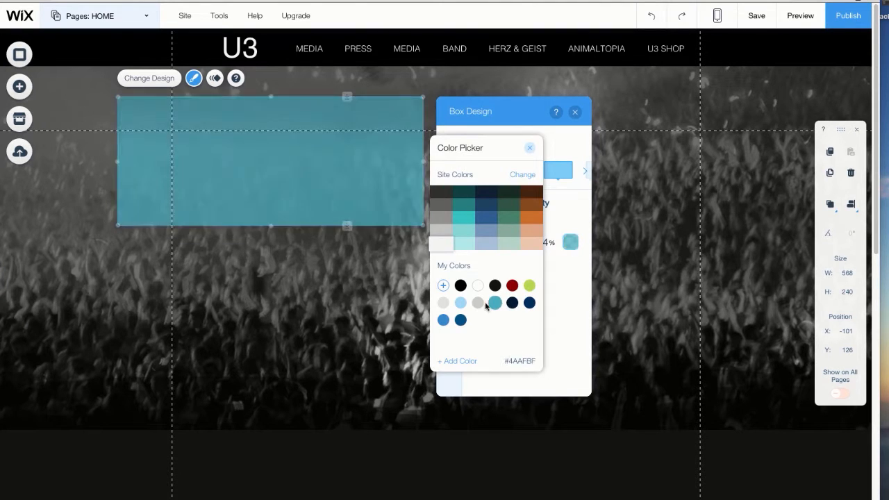
pyautogui.click(531, 147)
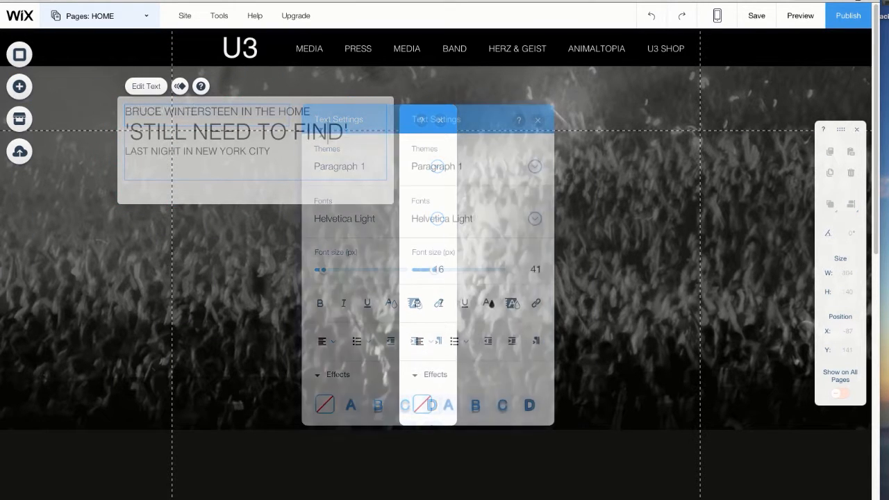
pyautogui.click(61, 108)
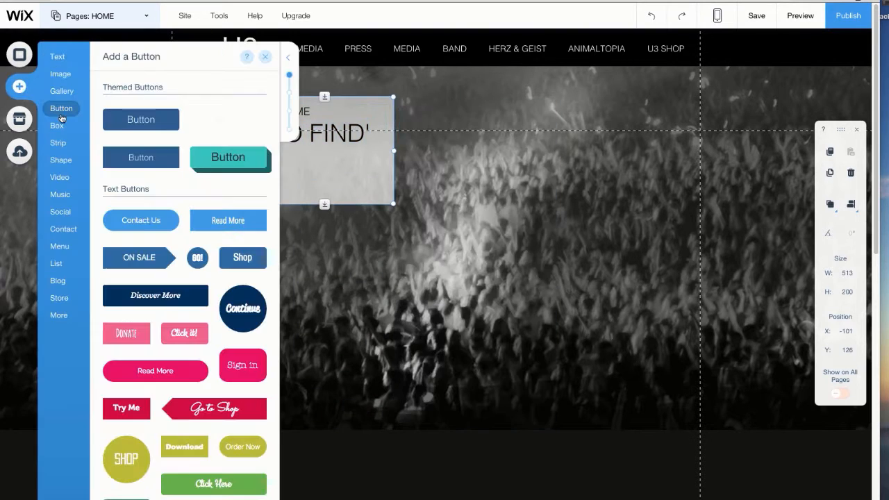
# Step: Place a themed MORE... button in the announcement box and adjust its fill colour
pyautogui.click(140, 157)
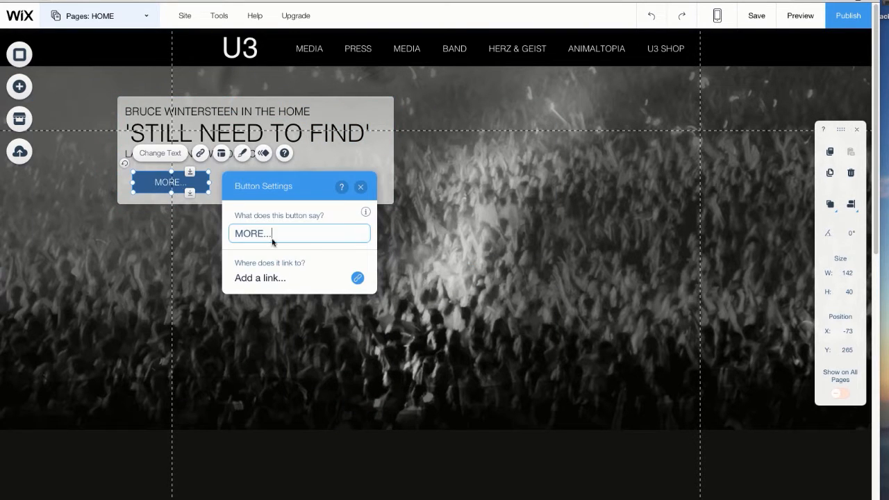
pyautogui.click(242, 153)
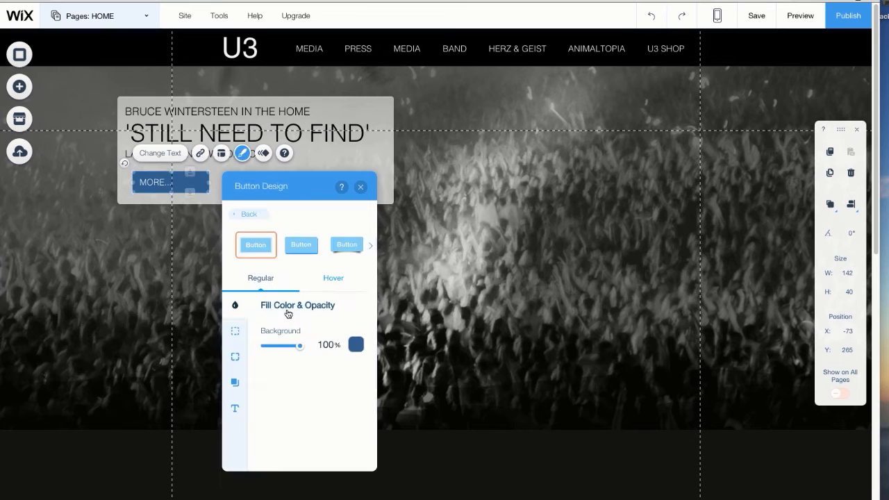
pyautogui.click(361, 186)
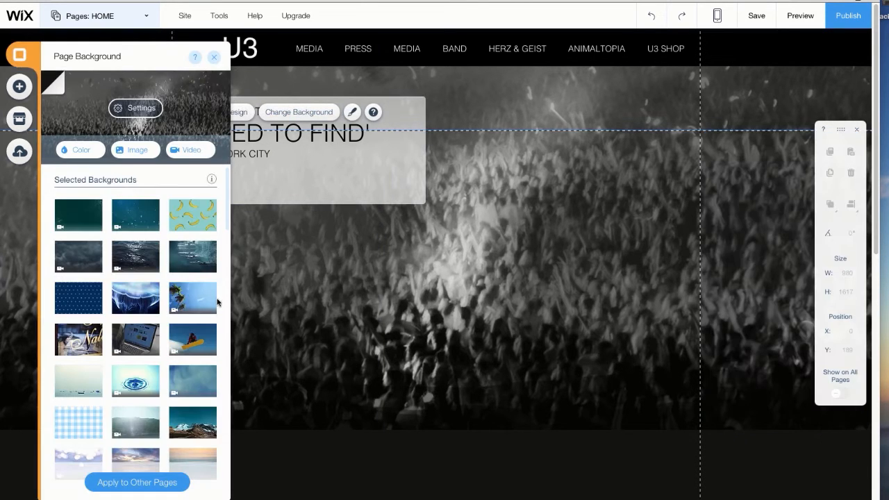
# Step: Browse video backgrounds and keep the concert crowd as the homepage backdrop
pyautogui.scroll(-3)
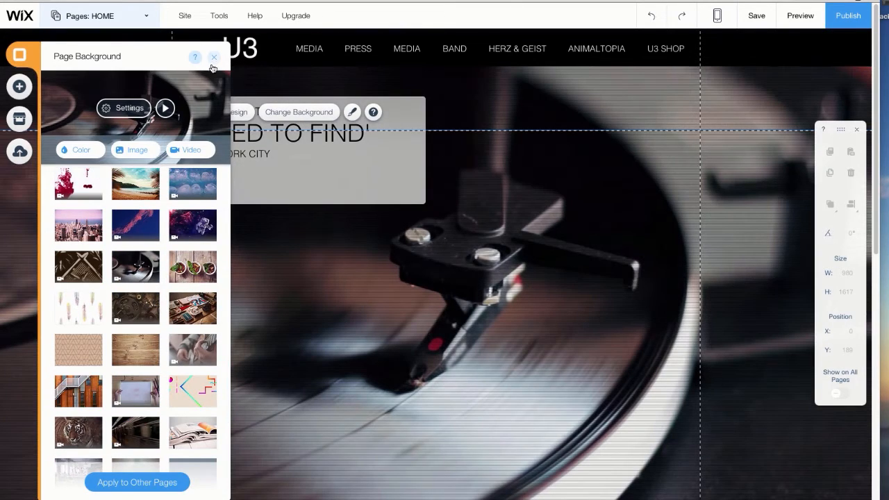
pyautogui.click(800, 15)
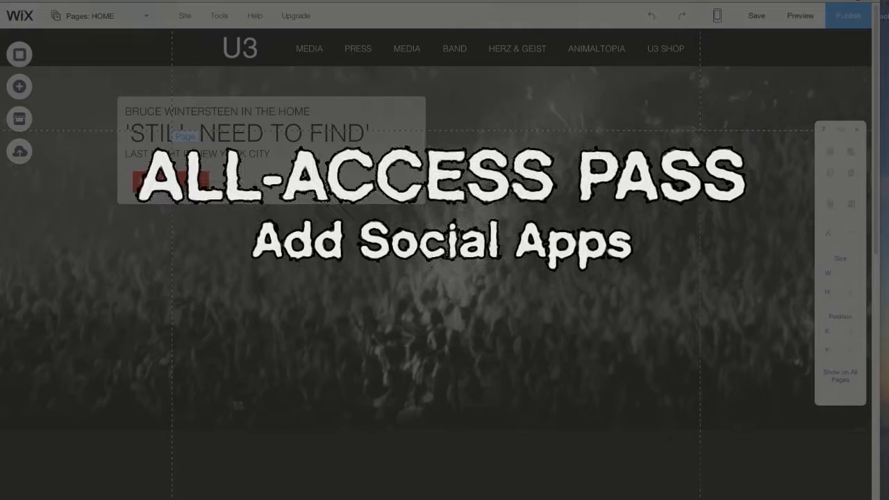
pyautogui.click(20, 118)
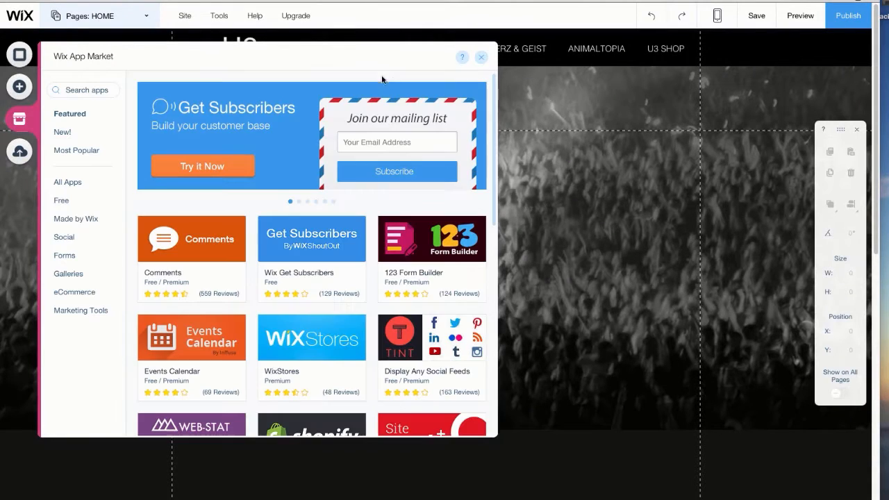
pyautogui.write('LOGIN')
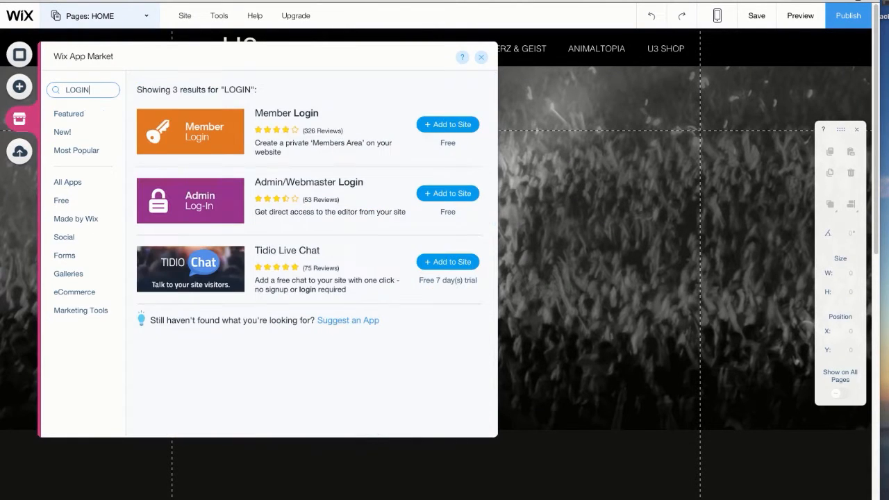
pyautogui.click(480, 57)
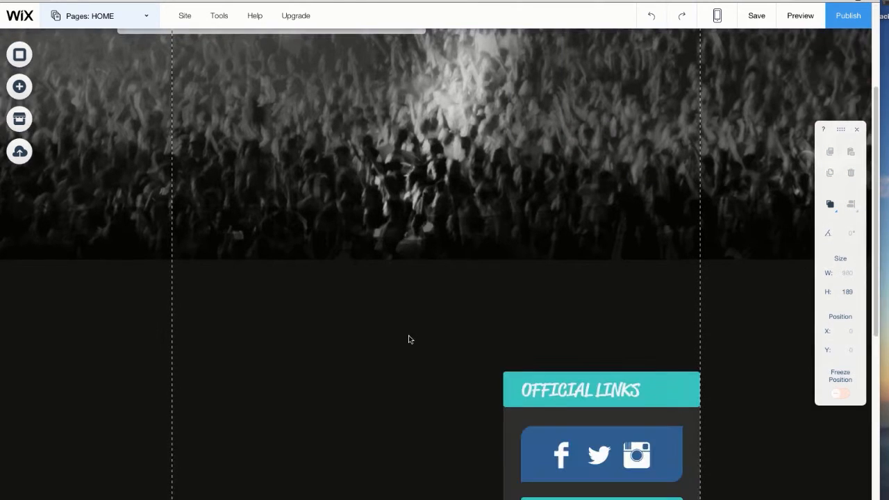
pyautogui.click(20, 86)
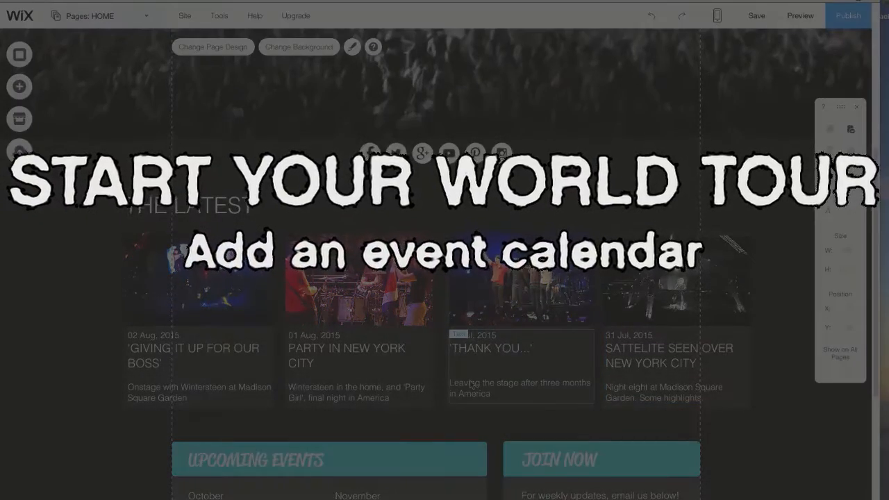
# Step: Insert an Events Calendar under Upcoming Shows and switch it to the dated list layout
pyautogui.scroll(-3)
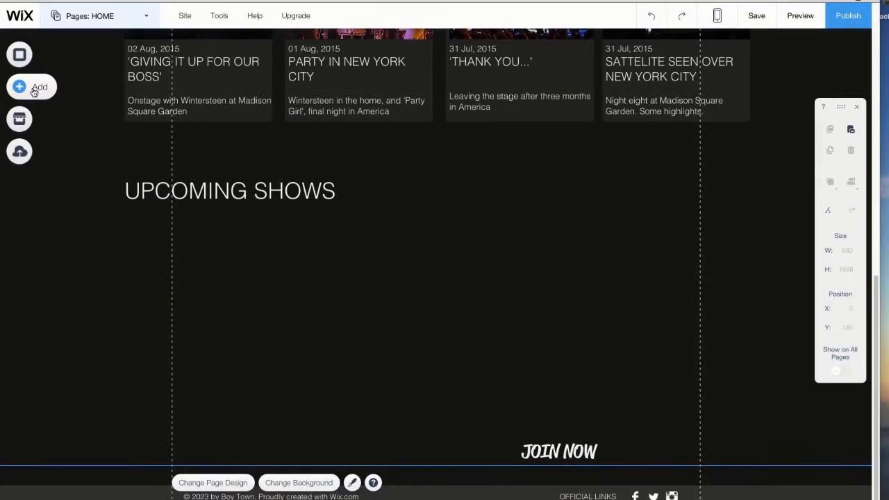
pyautogui.click(19, 119)
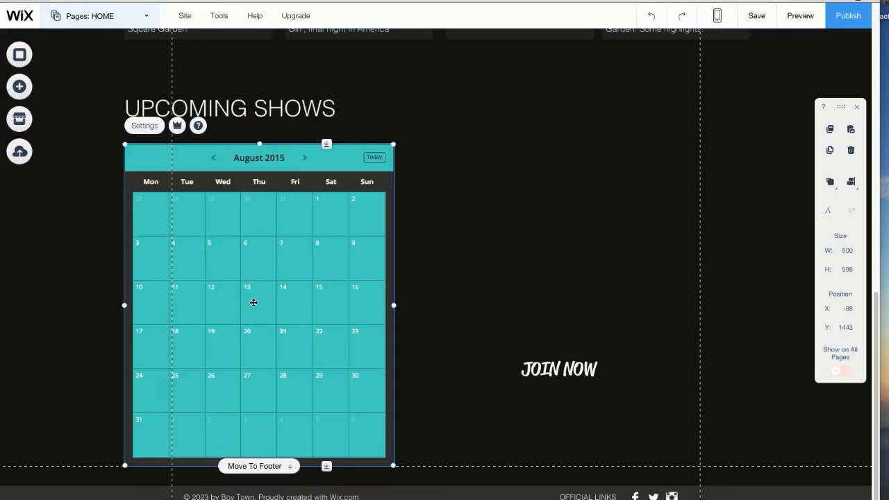
pyautogui.click(144, 125)
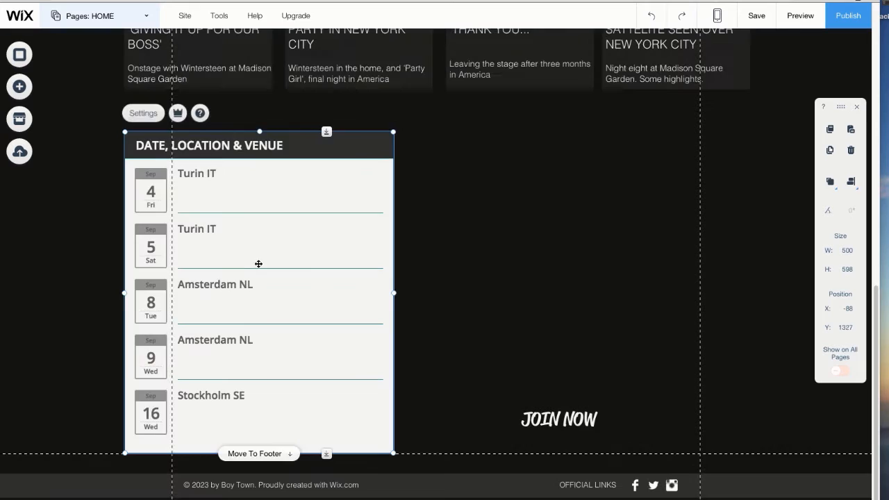
pyautogui.click(19, 118)
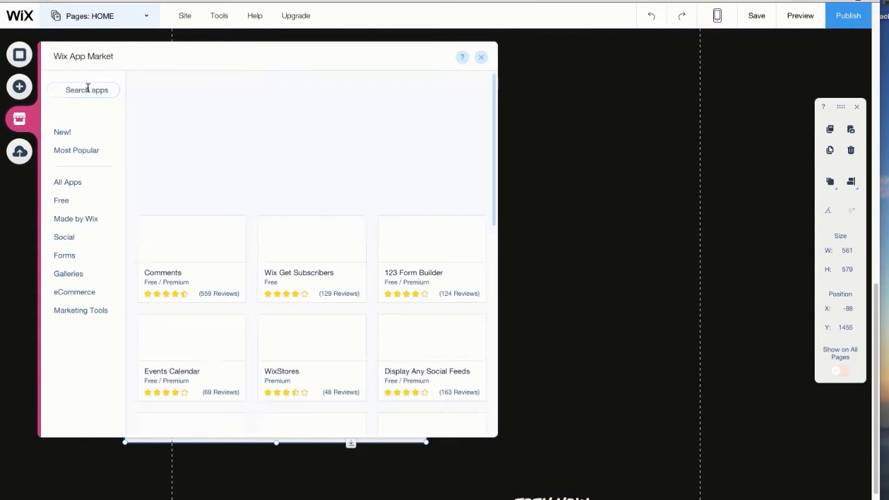
# Step: Add the Twitter Feed app from the App Market and title the feed 'Twitter'
pyautogui.write('twitter')
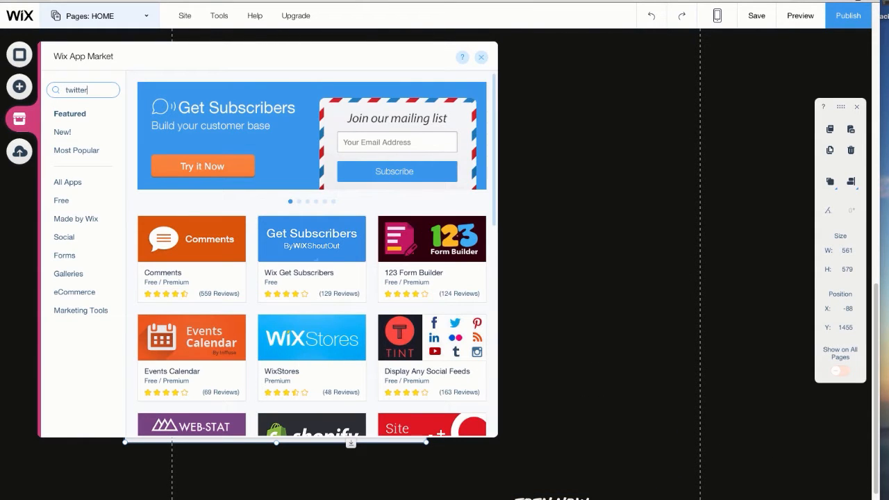
pyautogui.click(481, 57)
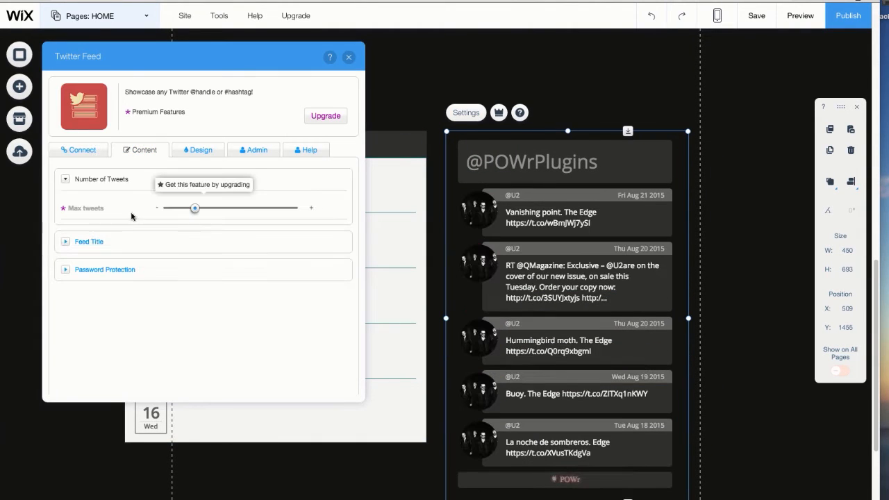
pyautogui.click(89, 241)
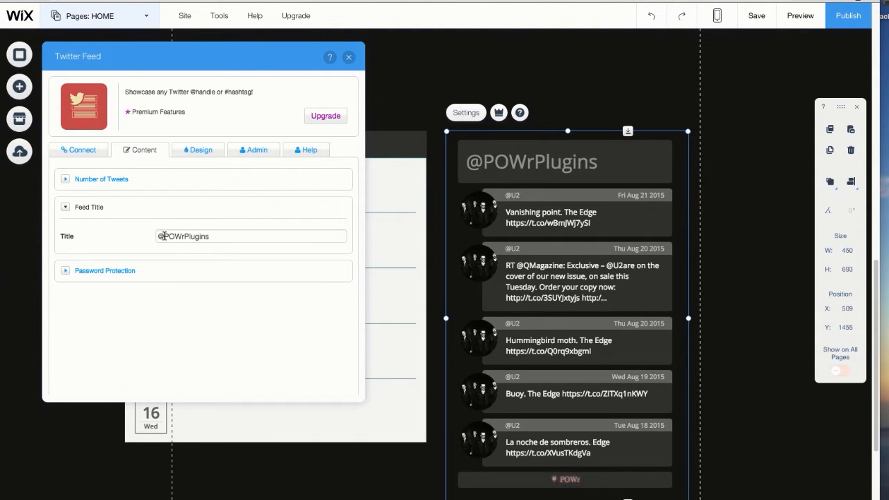
pyautogui.write('Twitter')
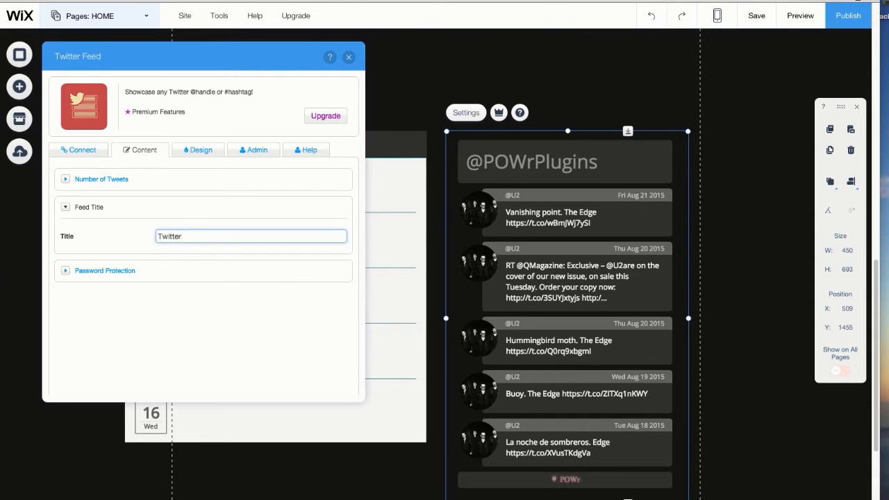
pyautogui.click(347, 56)
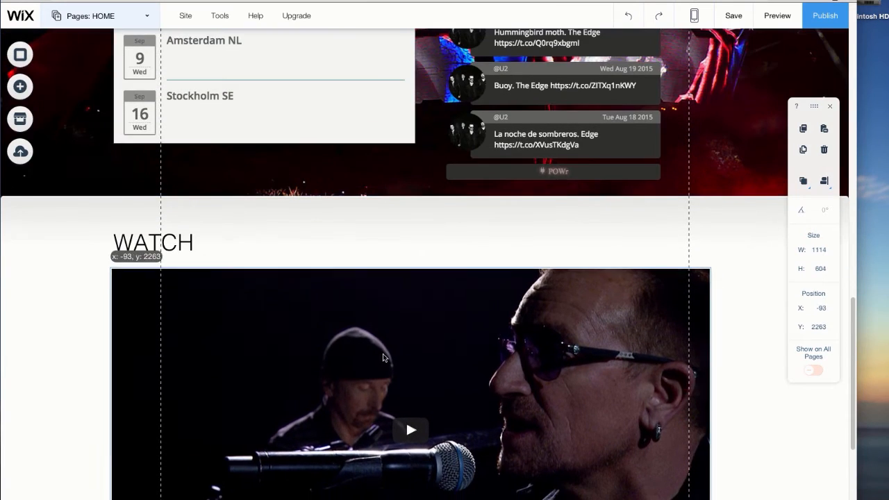
# Step: View the finished U3 homepage as a live published site
pyautogui.click(220, 16)
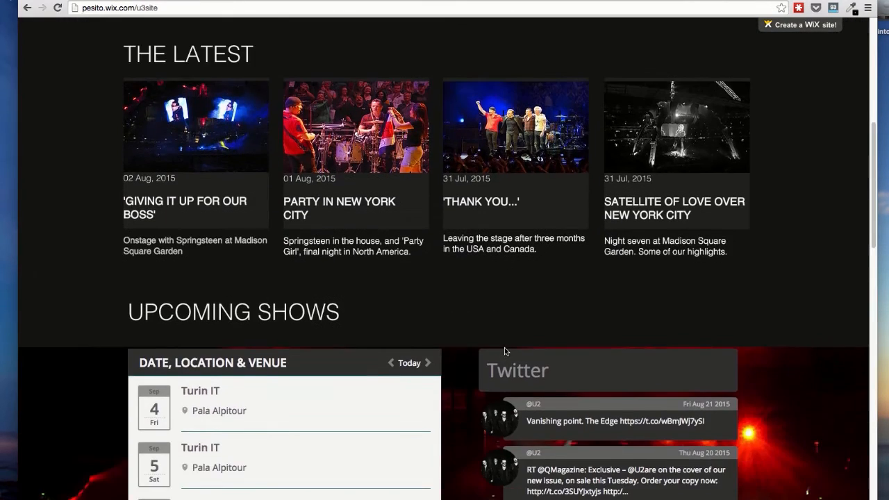
# Step: Scroll down the live site past the Watch video to the Listen player and Poll sections
pyautogui.scroll(-3)
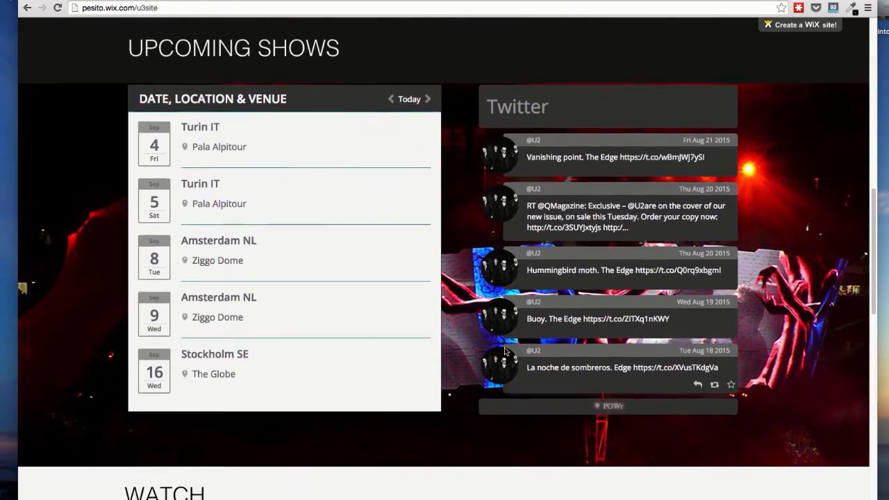
pyautogui.scroll(-3)
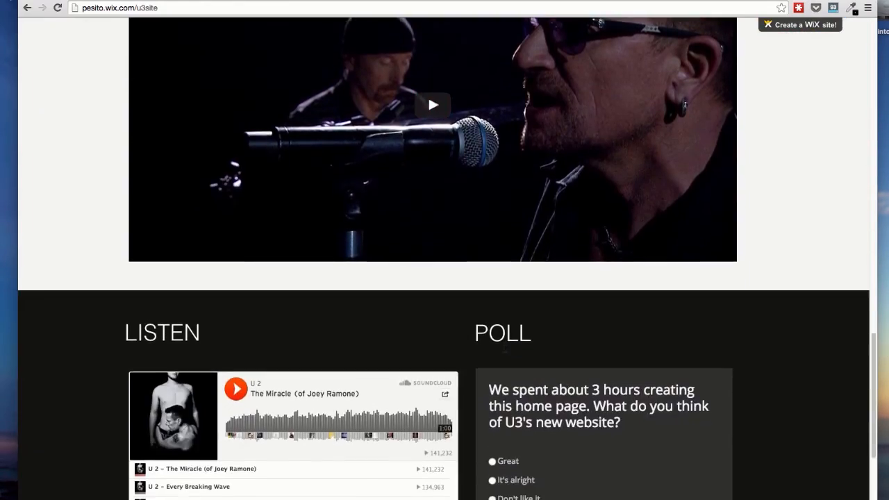